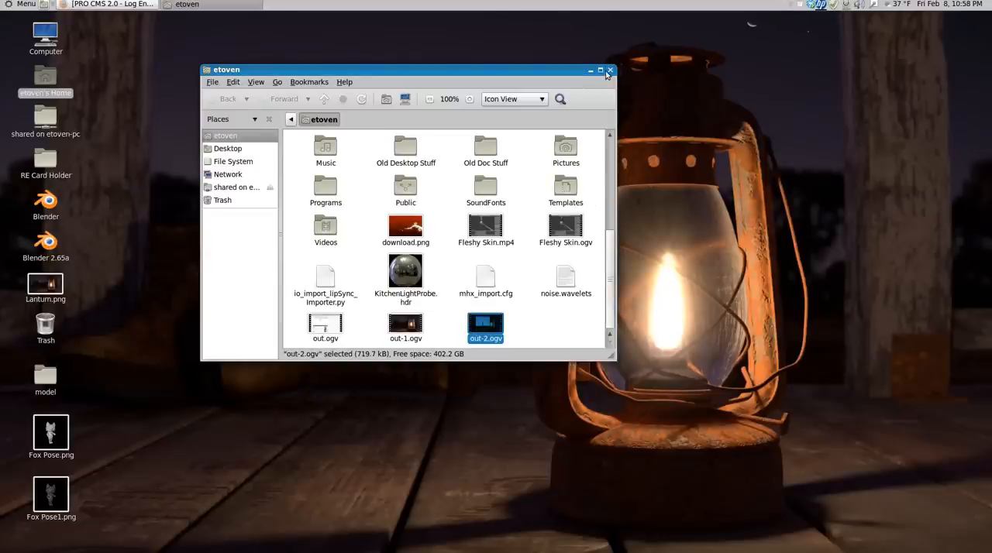
Close the home folder window so only the desktop remains.
{"action": "left_click", "coordinate": [607, 70]}
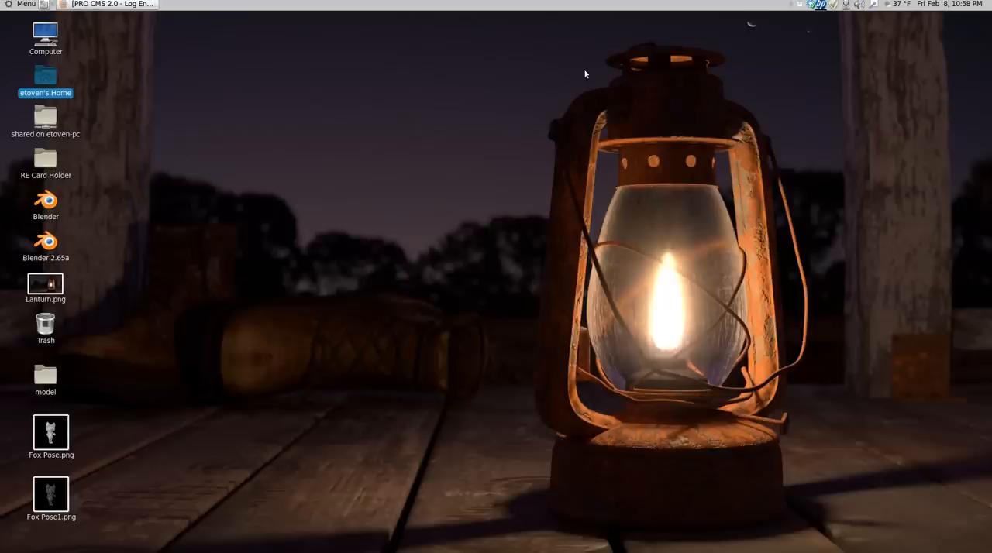
{"action": "mouse_move", "coordinate": [372, 106]}
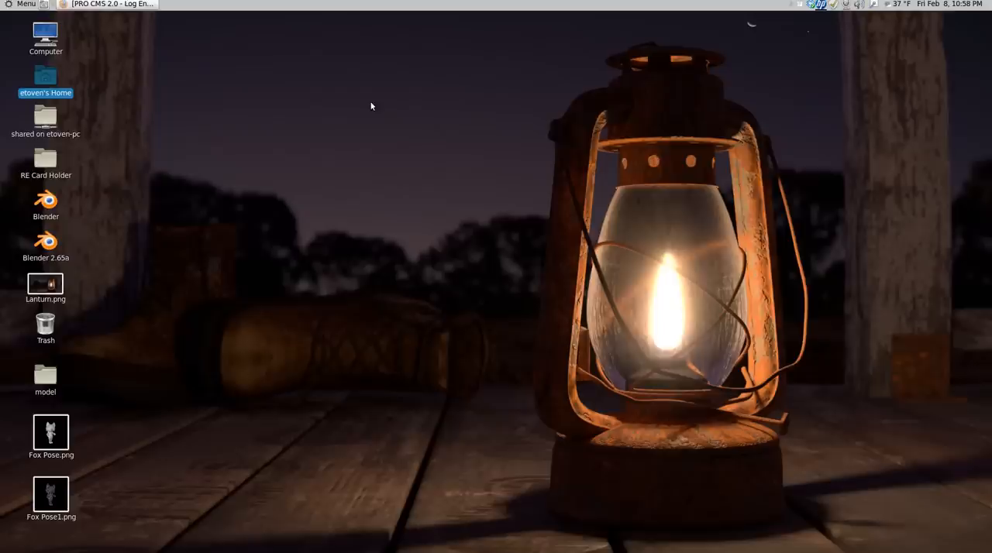
{"action": "mouse_move", "coordinate": [559, 93]}
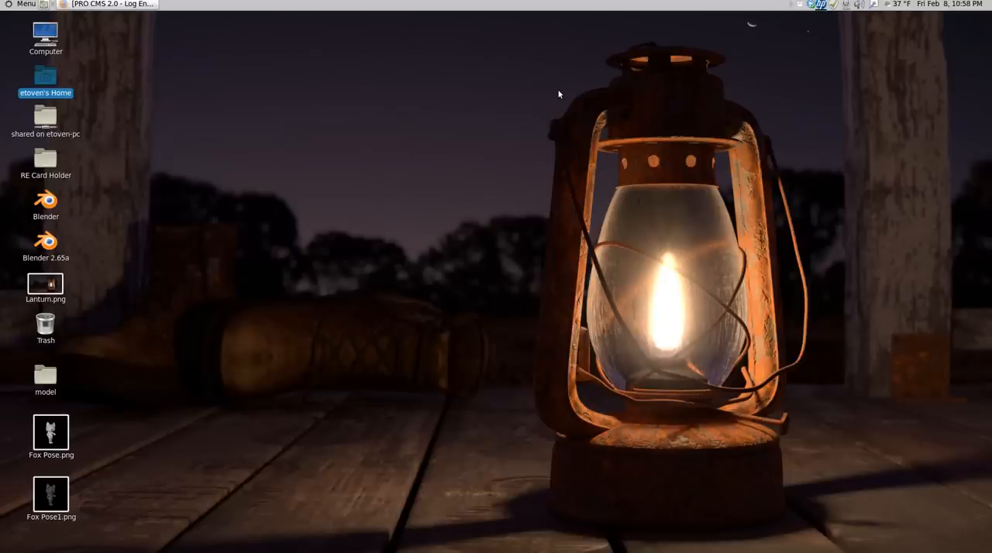
{"action": "mouse_move", "coordinate": [496, 96]}
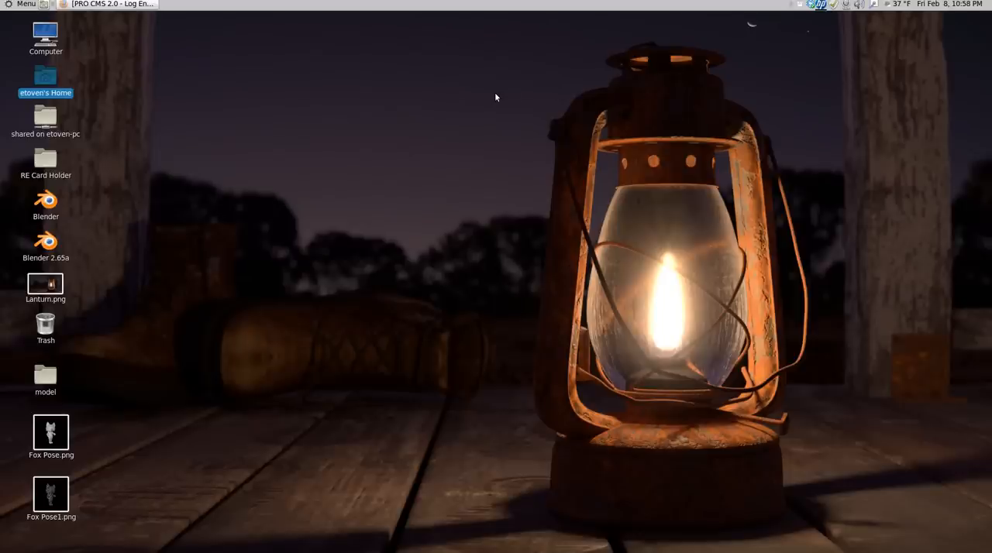
{"action": "mouse_move", "coordinate": [307, 32]}
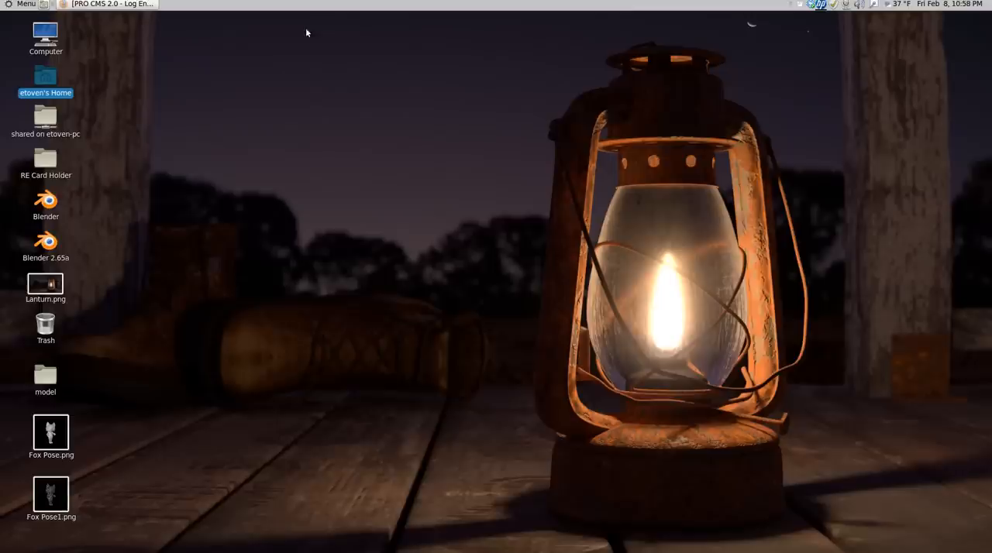
{"action": "mouse_move", "coordinate": [173, 73]}
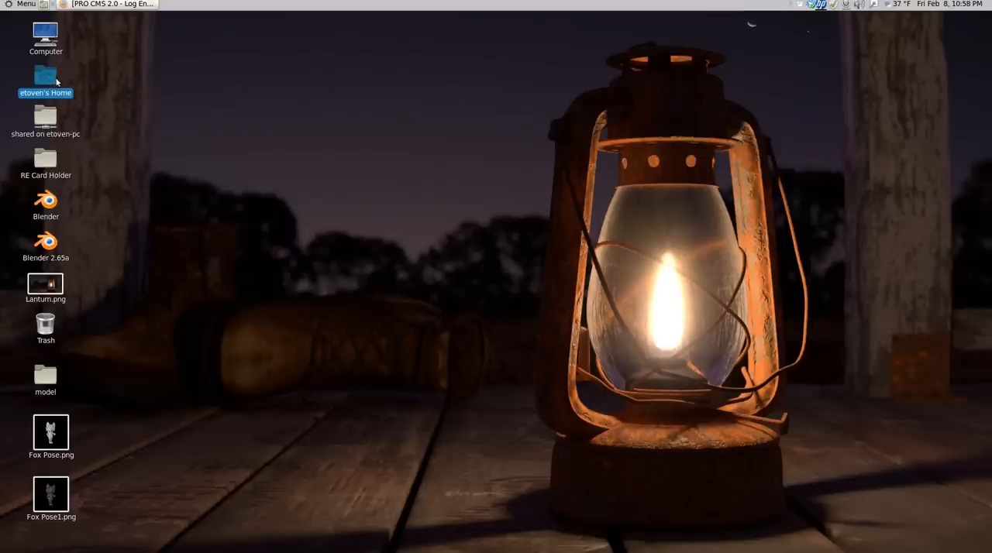
Launch the Blender executable from the blender_53779 build folder in the home directory.
{"action": "double_click", "coordinate": [45, 77]}
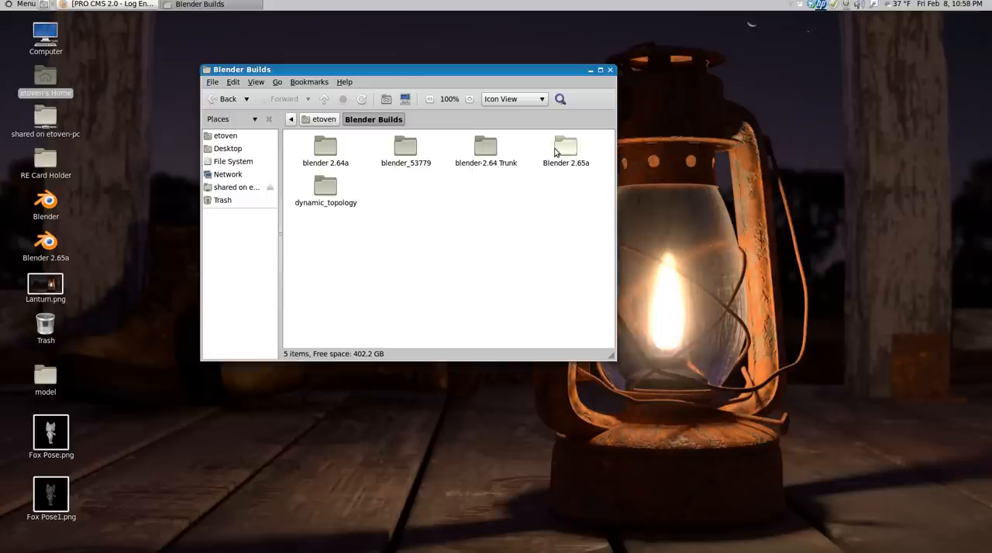
{"action": "double_click", "coordinate": [404, 146]}
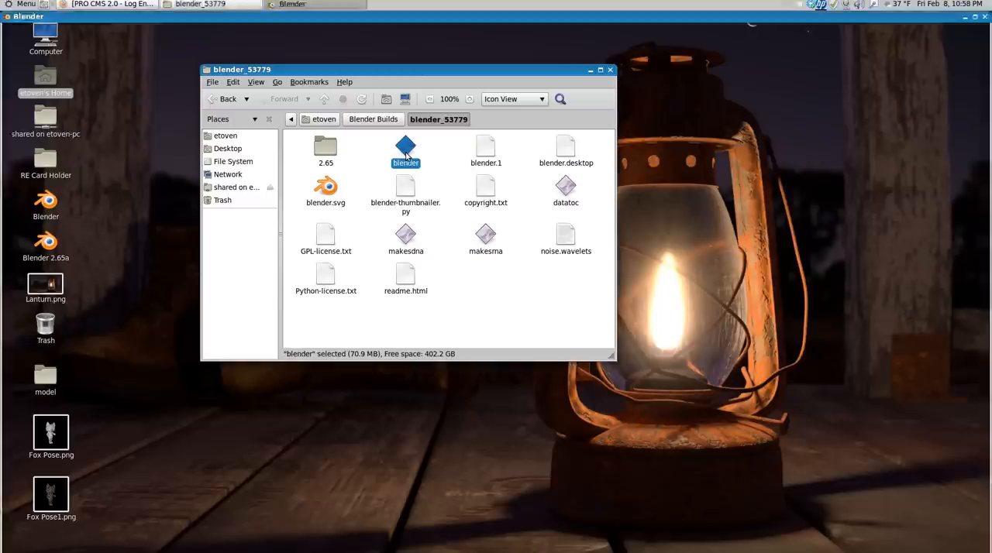
{"action": "double_click", "coordinate": [405, 149]}
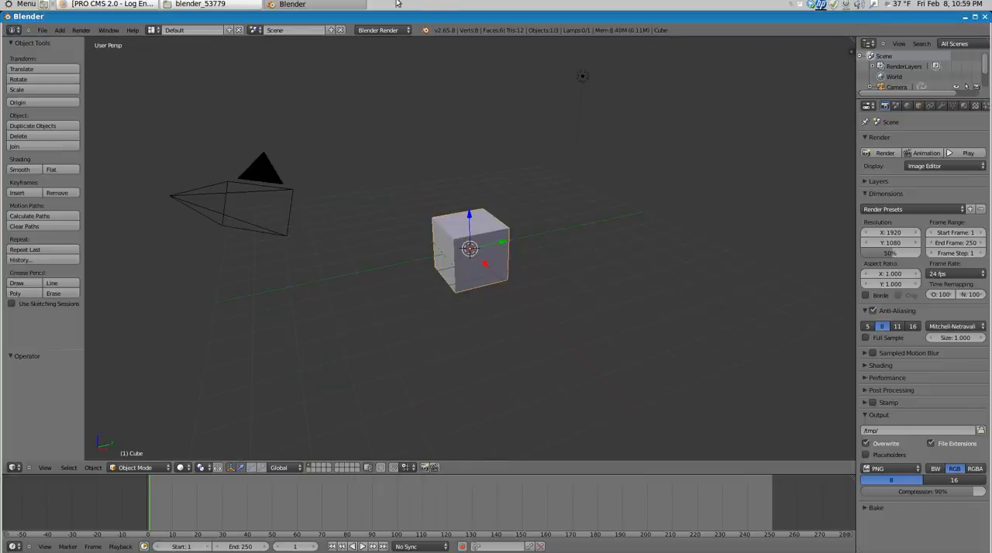
Switch the render engine to Cycles and show the world settings.
{"action": "left_click", "coordinate": [379, 30]}
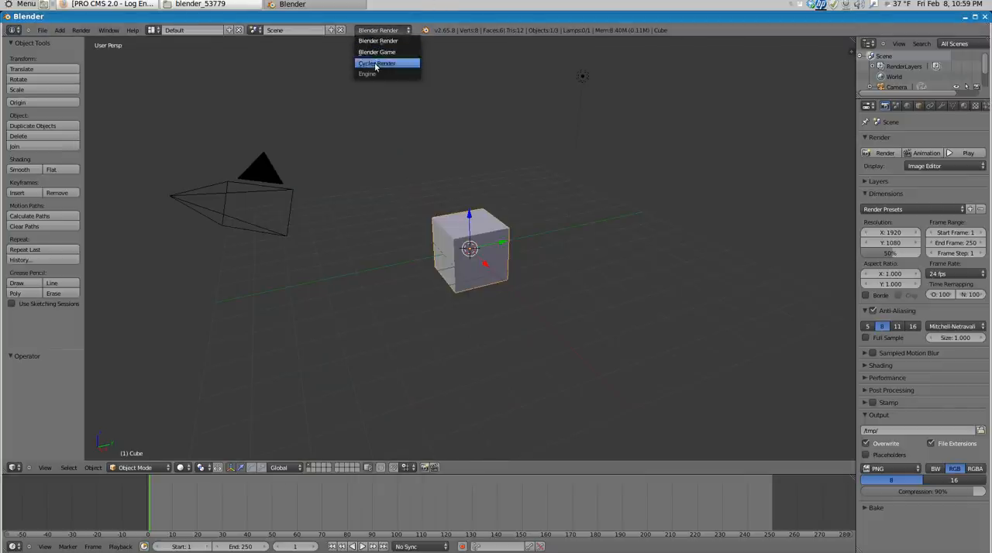
{"action": "left_click", "coordinate": [378, 62]}
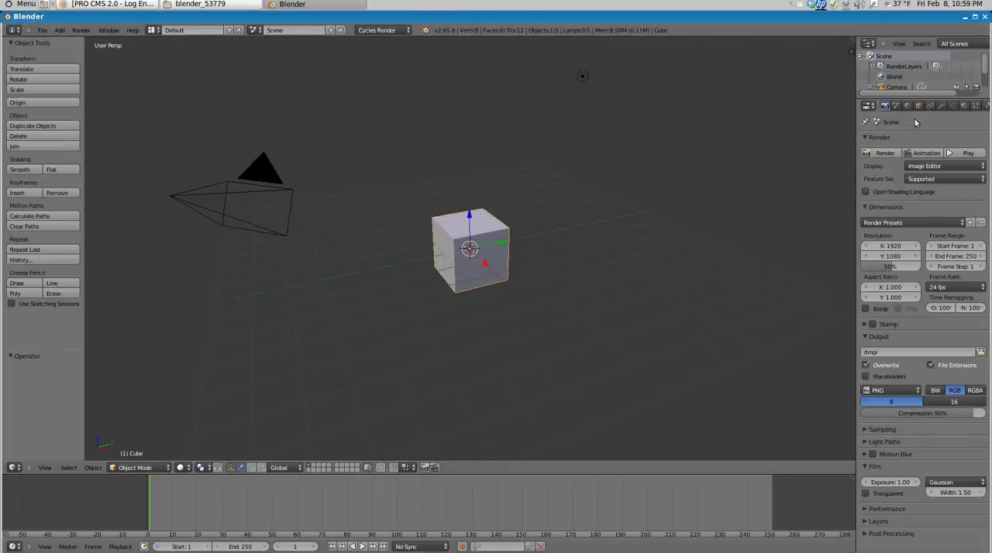
{"action": "left_click", "coordinate": [909, 105]}
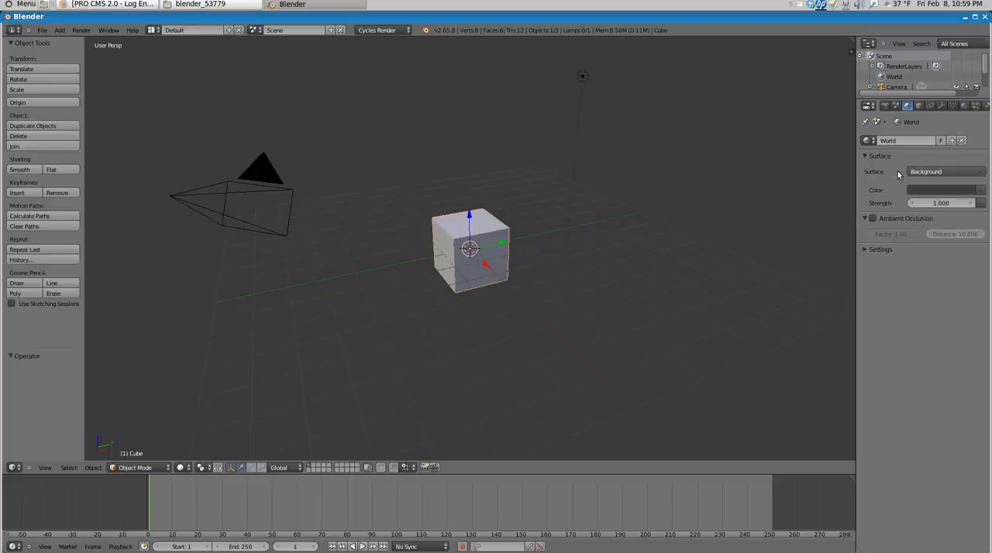
Make the world background colour an Environment Texture node.
{"action": "left_click", "coordinate": [944, 170]}
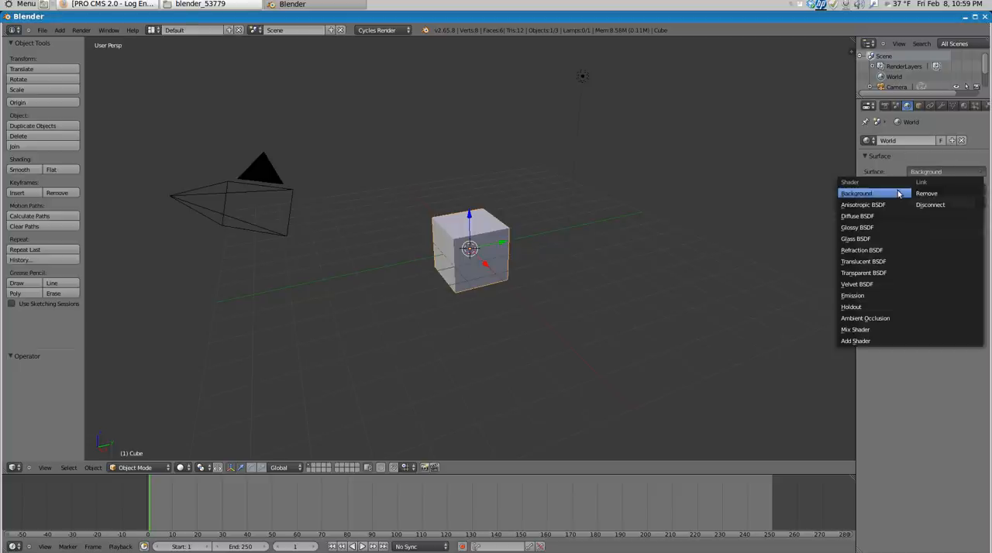
{"action": "left_click", "coordinate": [856, 192]}
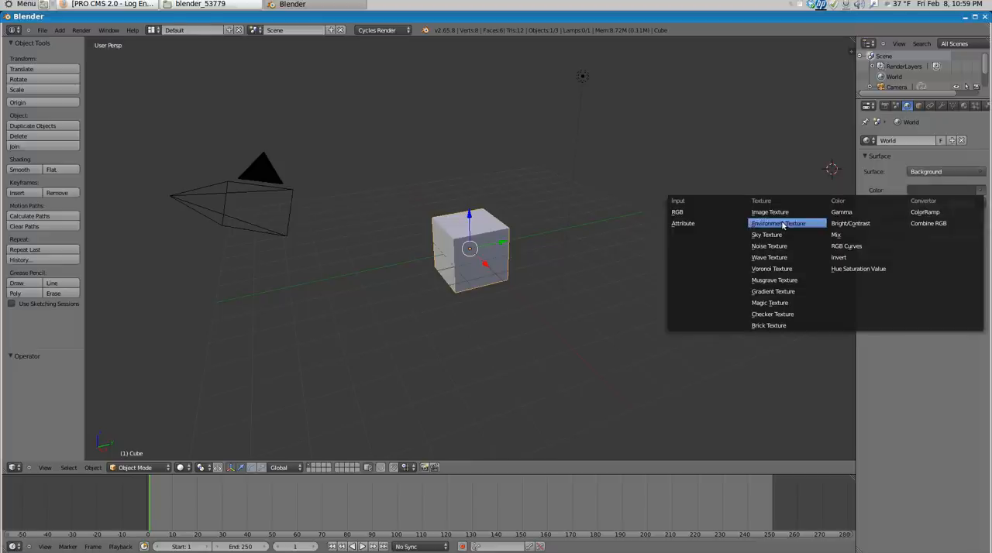
{"action": "left_click", "coordinate": [778, 223]}
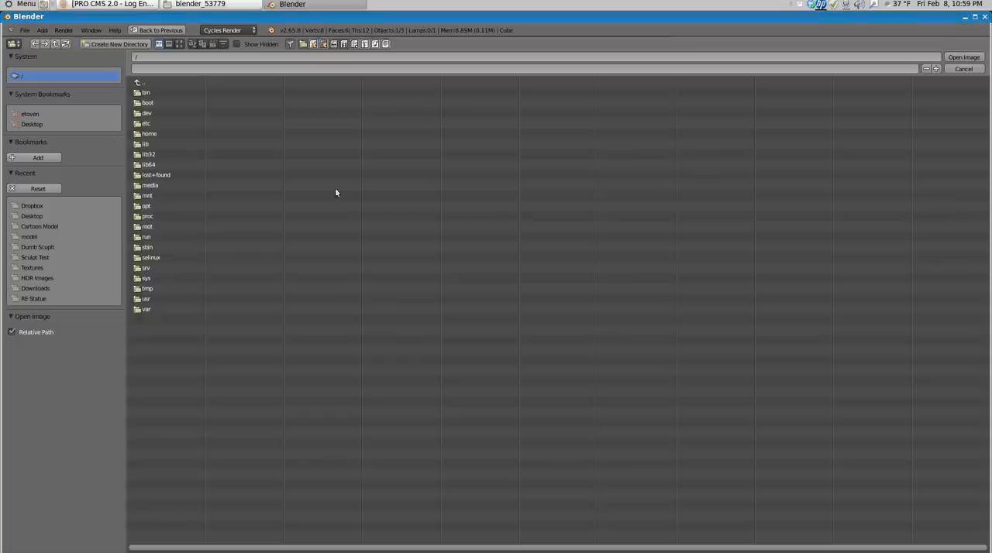
Load the second PANO jpg from the Dropbox folder as the environment image.
{"action": "left_click", "coordinate": [29, 113]}
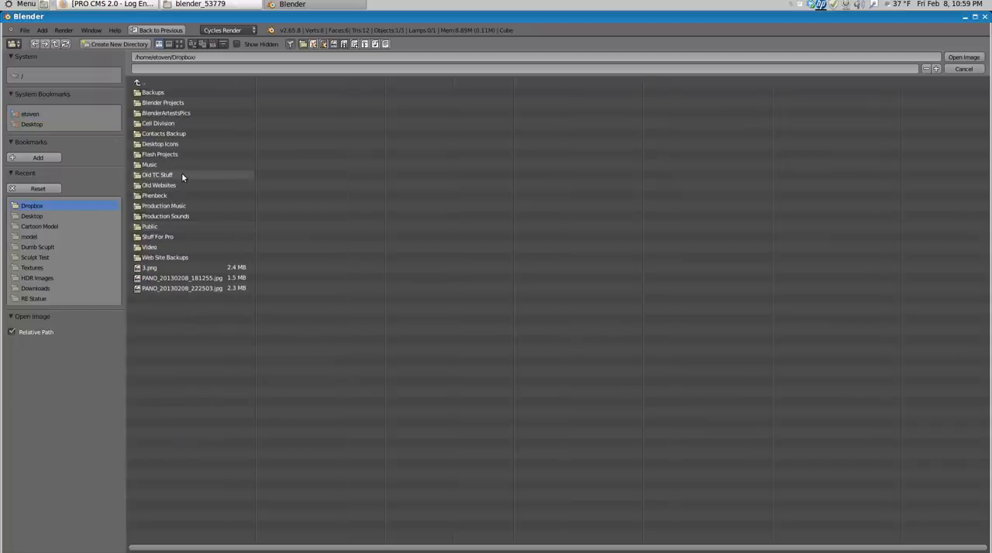
{"action": "left_click", "coordinate": [202, 45]}
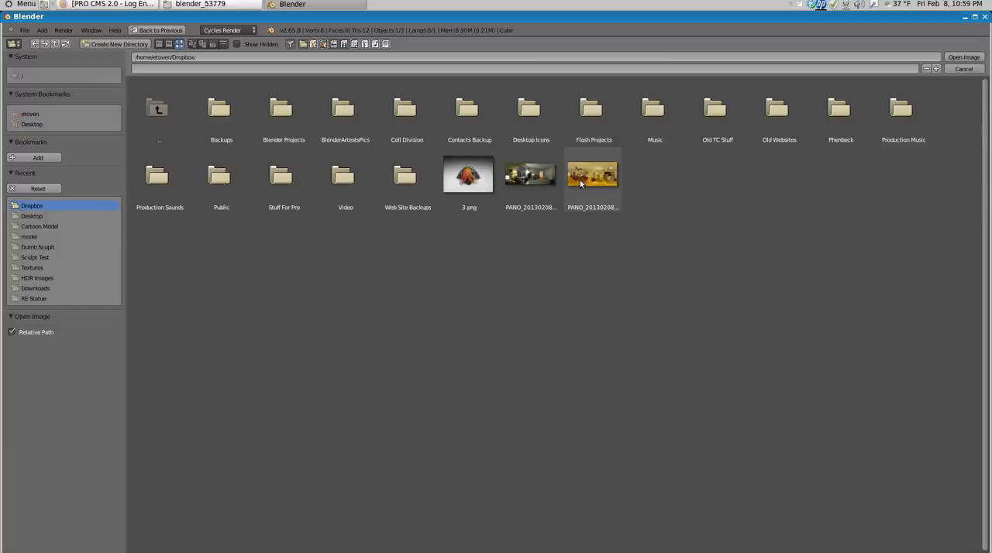
{"action": "left_click", "coordinate": [592, 173]}
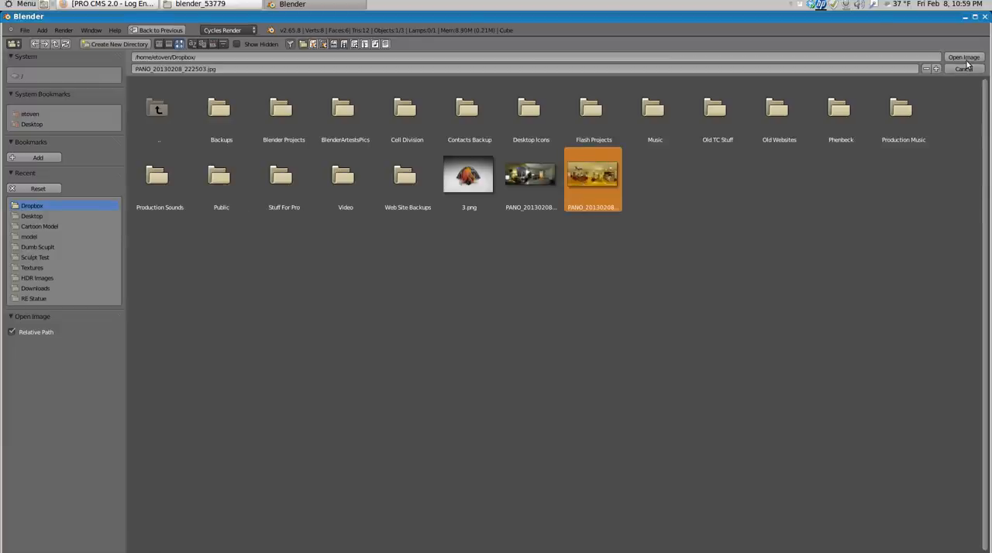
{"action": "left_click", "coordinate": [963, 56]}
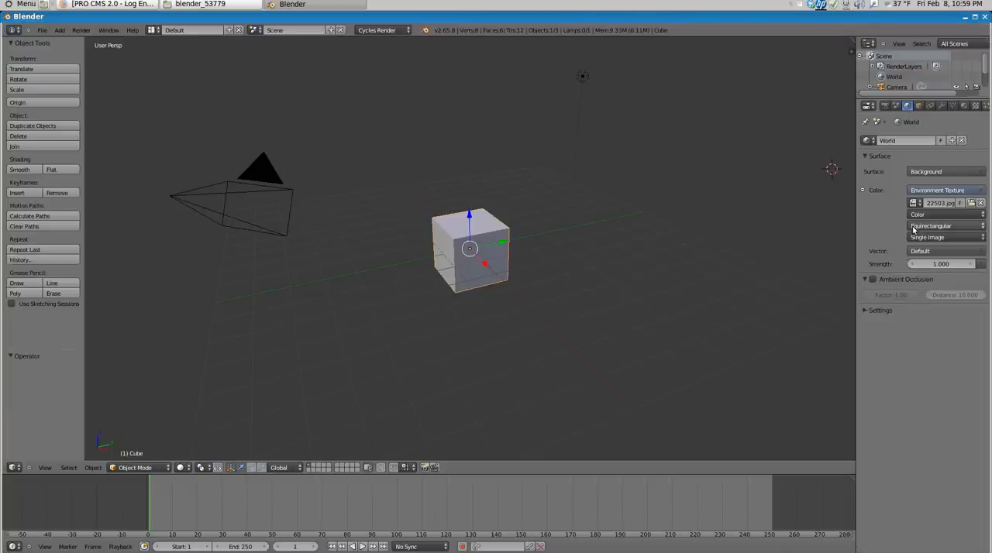
{"action": "mouse_move", "coordinate": [943, 226]}
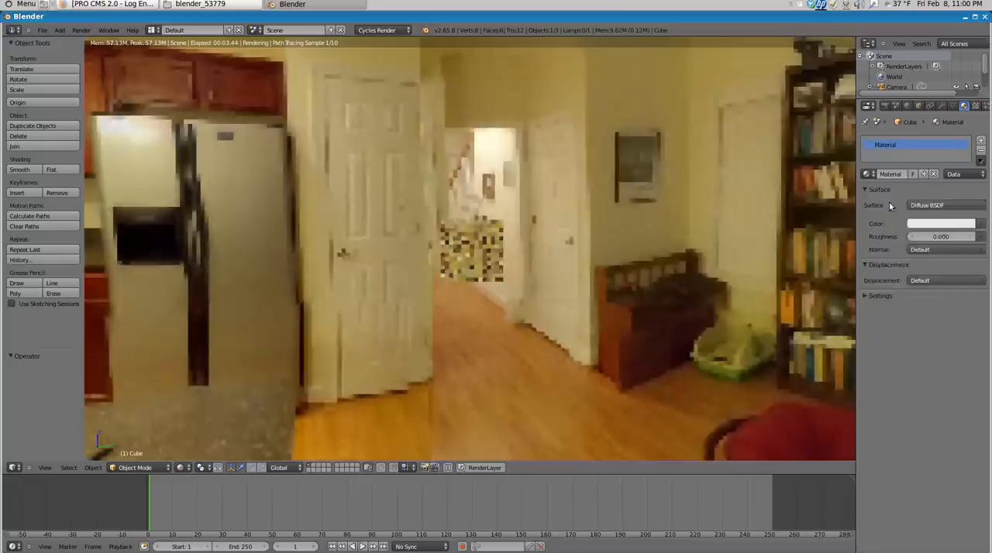
Set the cube's surface shader to Refraction BSDF.
{"action": "left_click", "coordinate": [945, 205]}
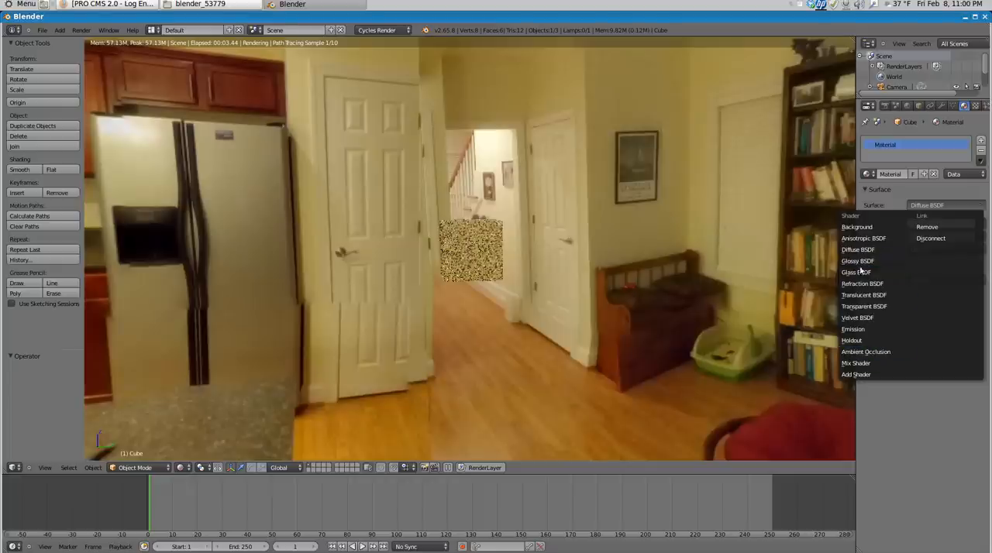
{"action": "left_click", "coordinate": [861, 284]}
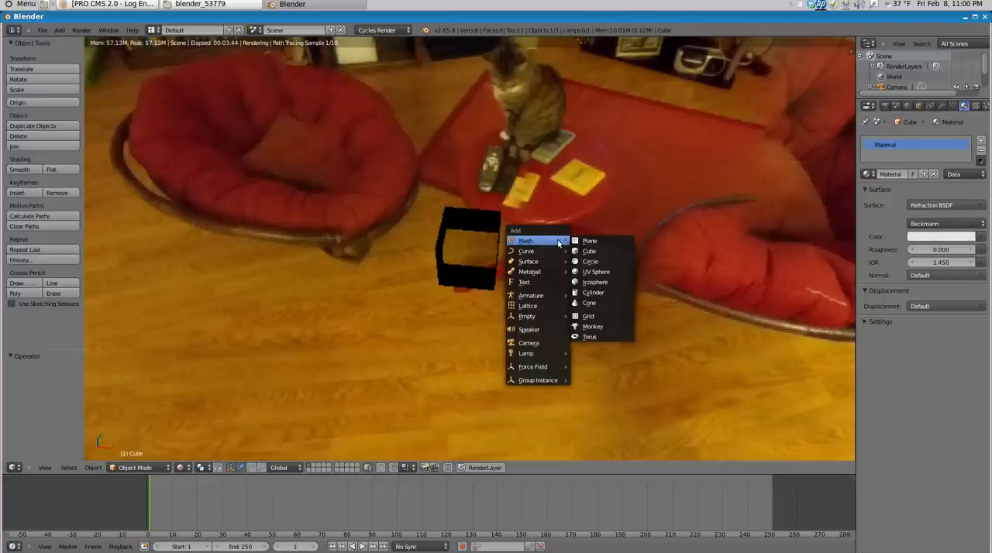
{"action": "mouse_move", "coordinate": [595, 271]}
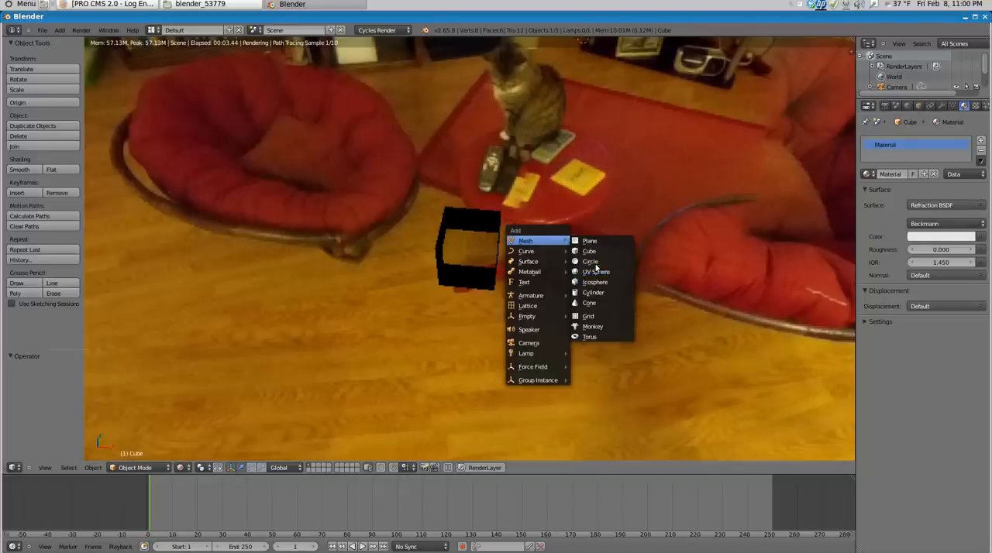
{"action": "mouse_move", "coordinate": [595, 271]}
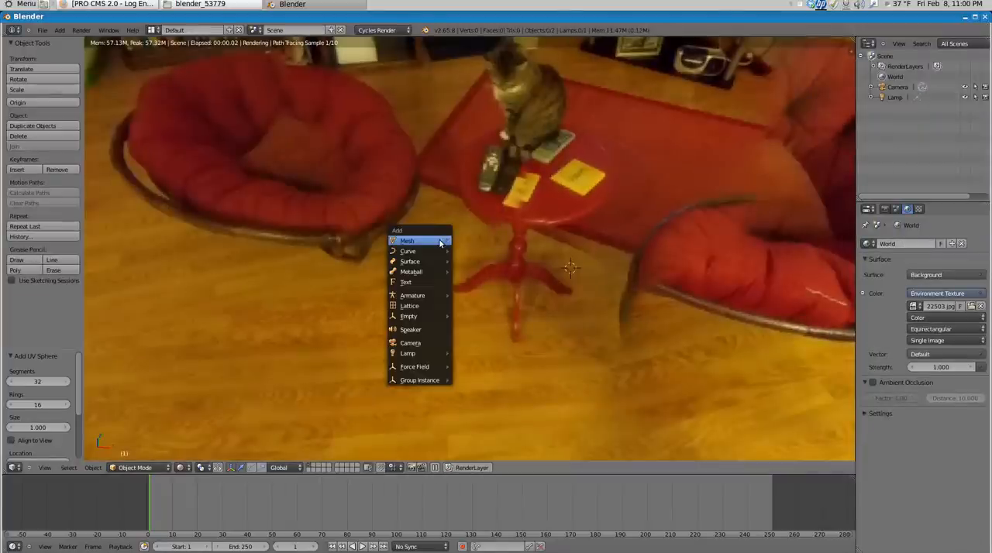
{"action": "mouse_move", "coordinate": [406, 241]}
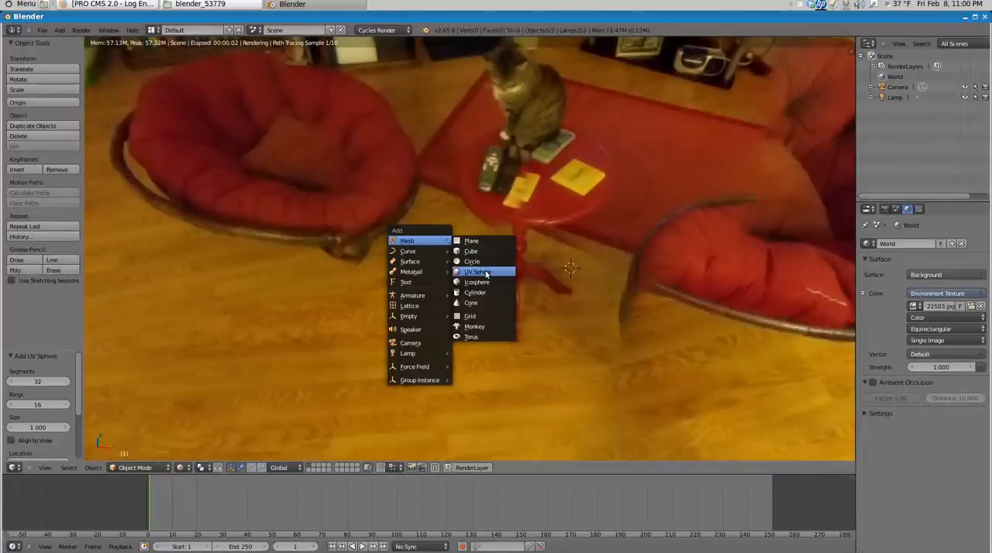
Add a UV Sphere mesh where the deleted cube was.
{"action": "left_click", "coordinate": [477, 273]}
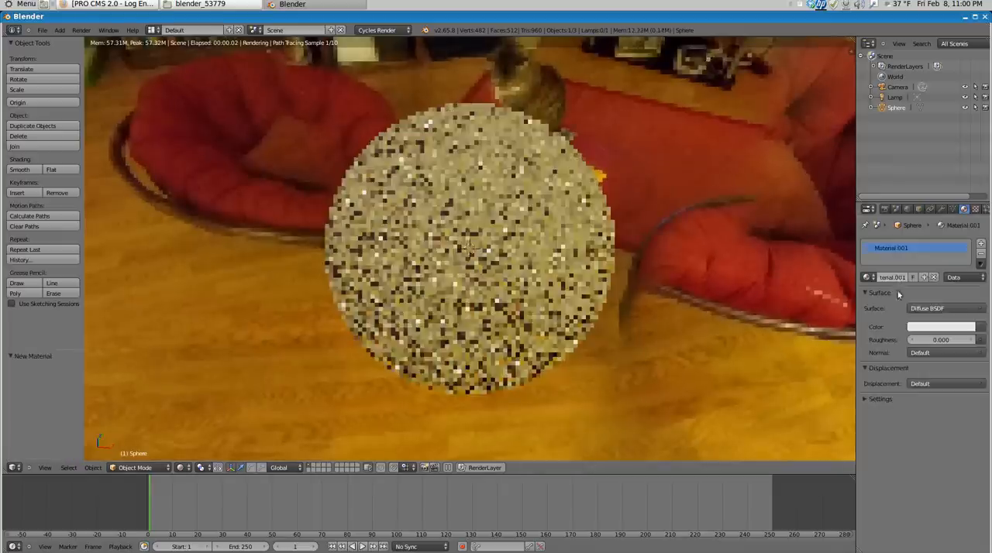
Set the sphere's surface shader to Refraction BSDF for a glass look.
{"action": "left_click", "coordinate": [944, 307]}
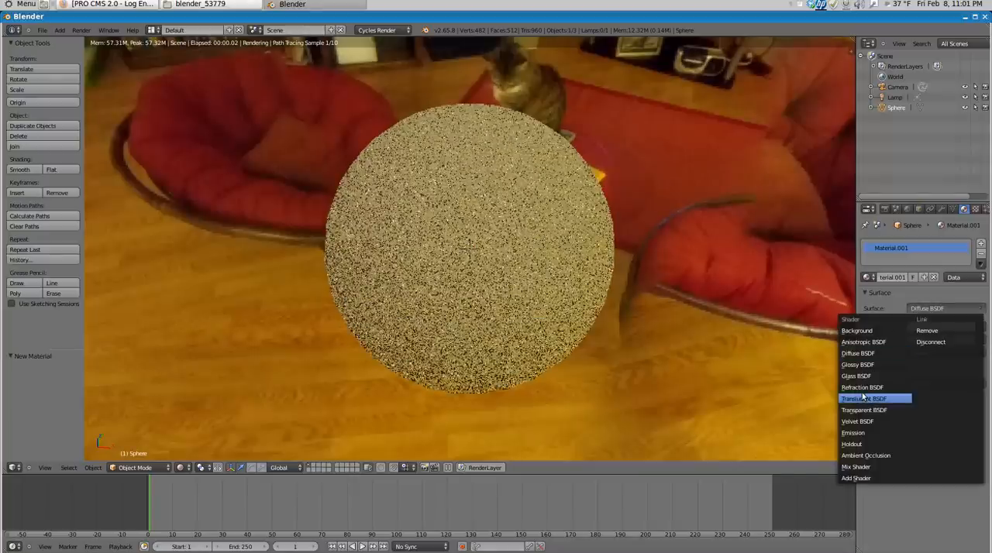
{"action": "left_click", "coordinate": [862, 387]}
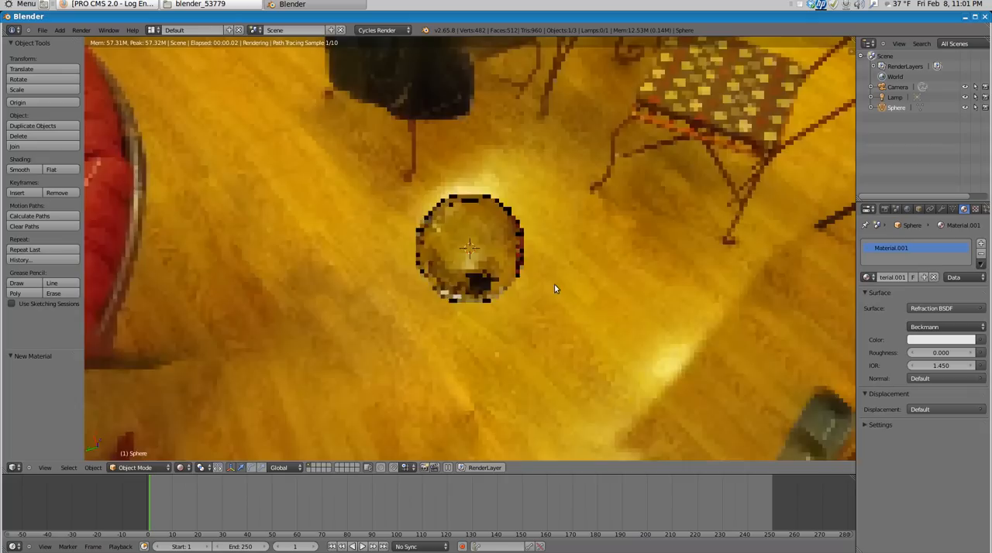